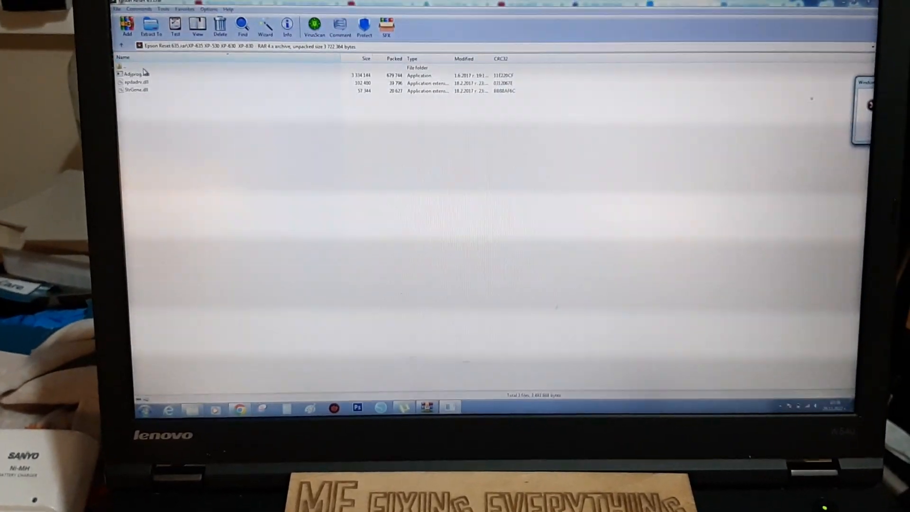
- Launch Adjprog.exe from the Epson reset archive in WinRAR
double_click(132, 75)
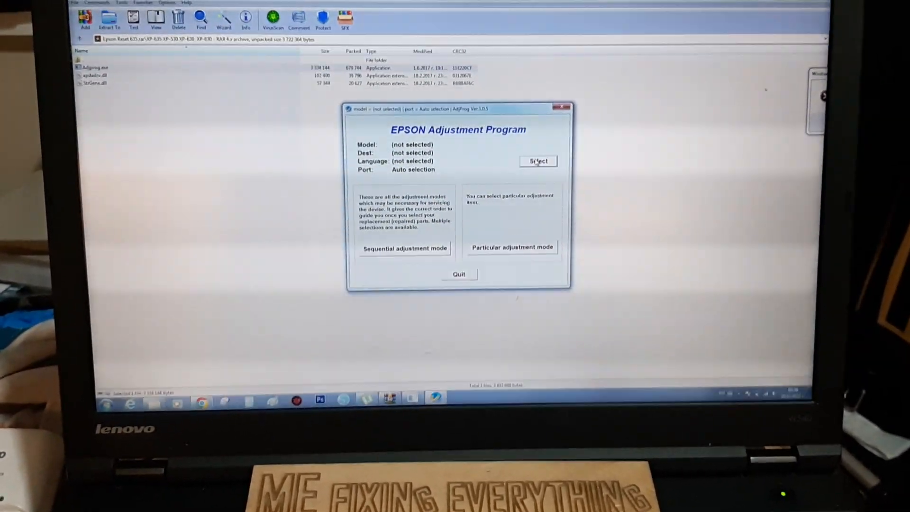
- Select printer model XP-635 (destination EURO, English, auto port) and confirm
click(537, 161)
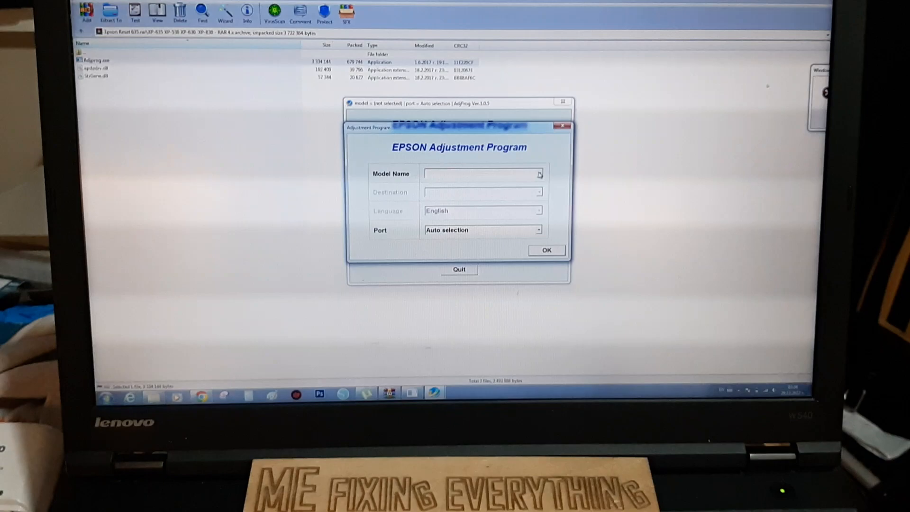
click(538, 174)
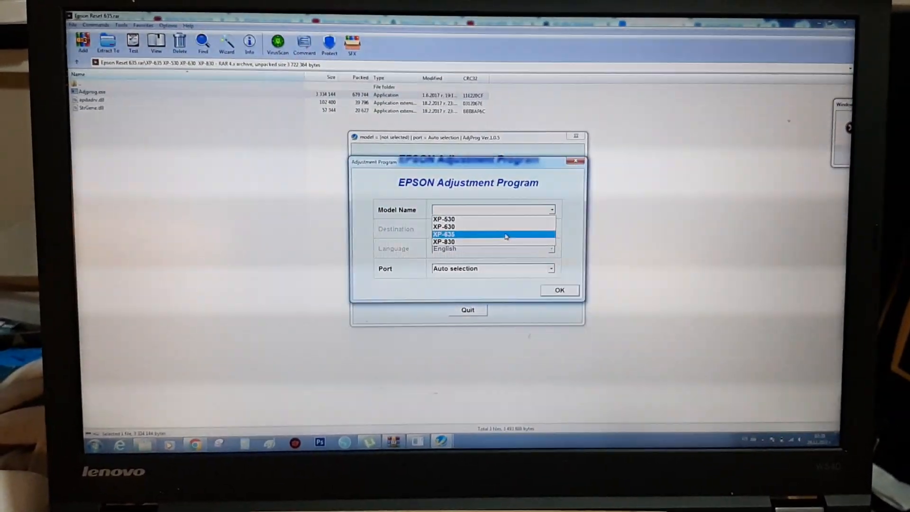
click(493, 234)
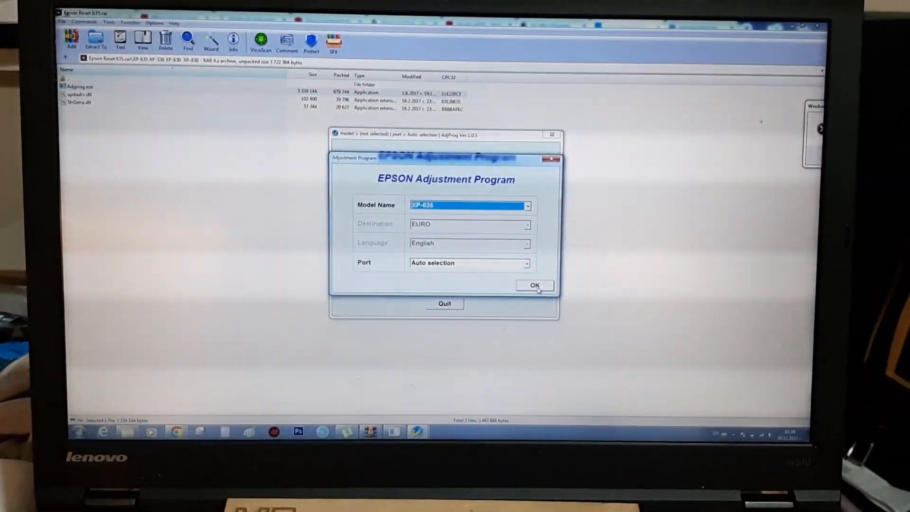
click(535, 285)
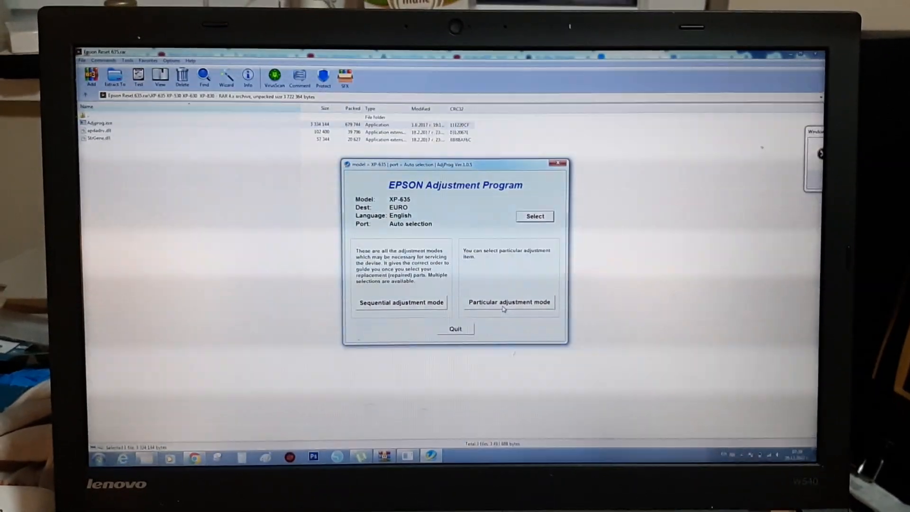
- Open Waste ink pad counter under Maintenance in Particular adjustment mode
click(509, 302)
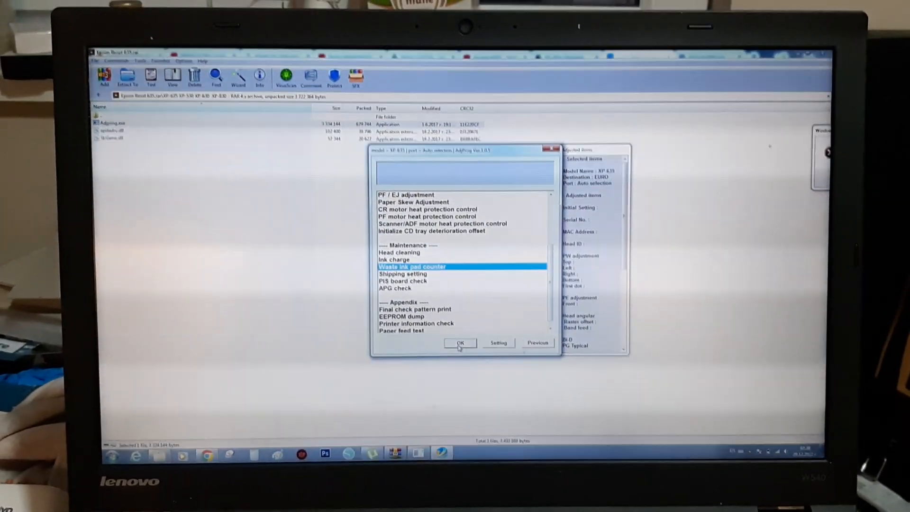
click(460, 343)
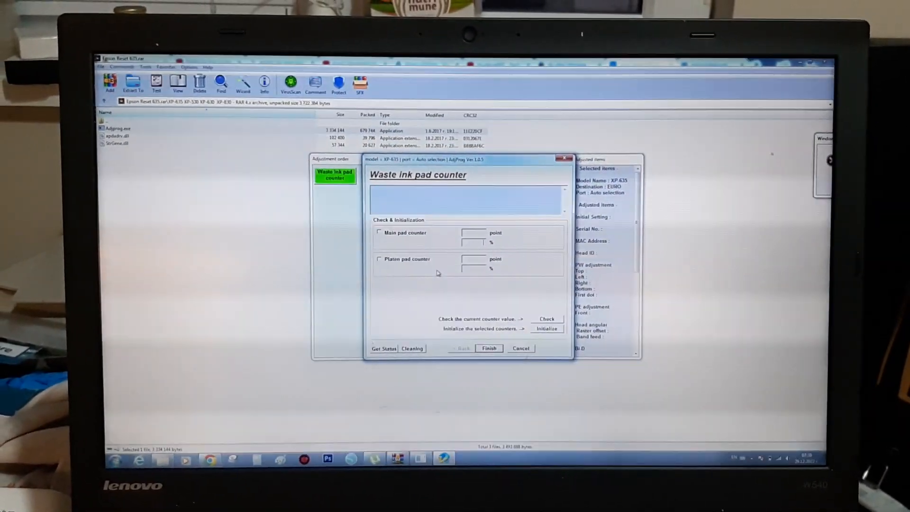
- Read the main (8636 points, 102%) and platen (77 points, 2%) pad counters, then mark main for reset
click(377, 240)
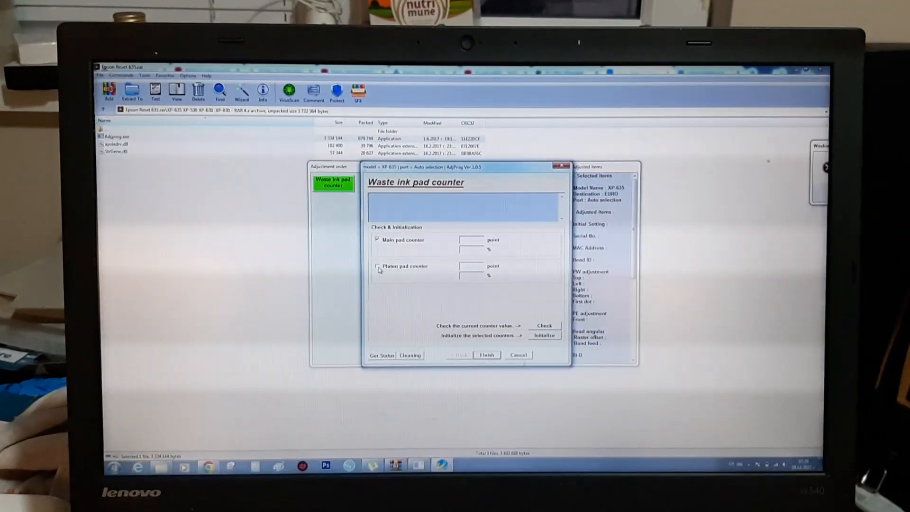
click(377, 258)
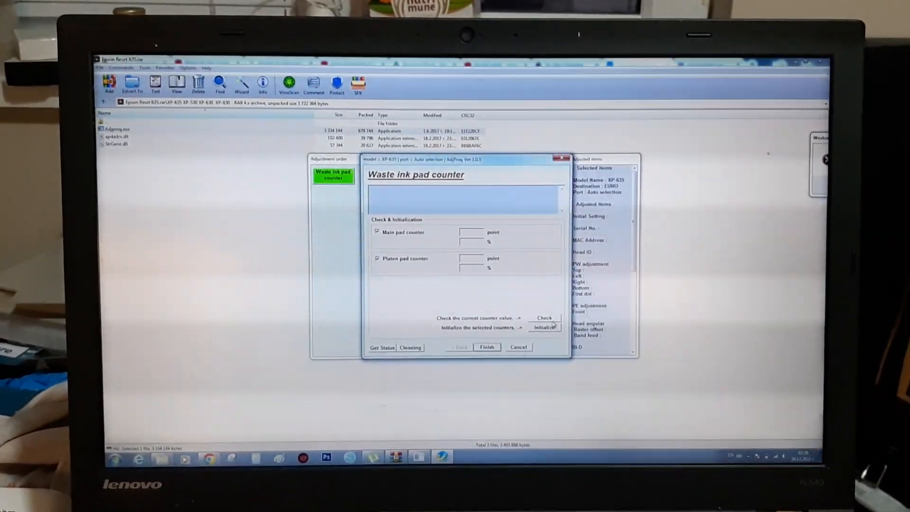
click(544, 318)
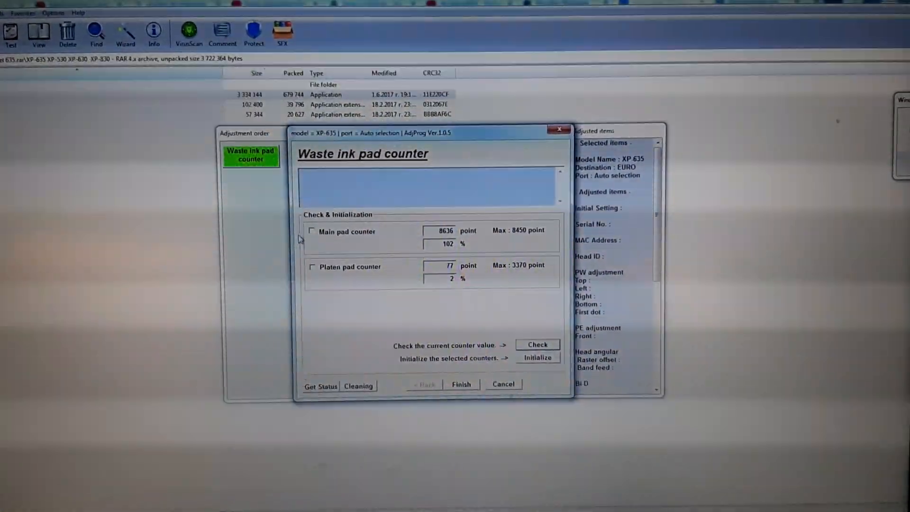
click(311, 231)
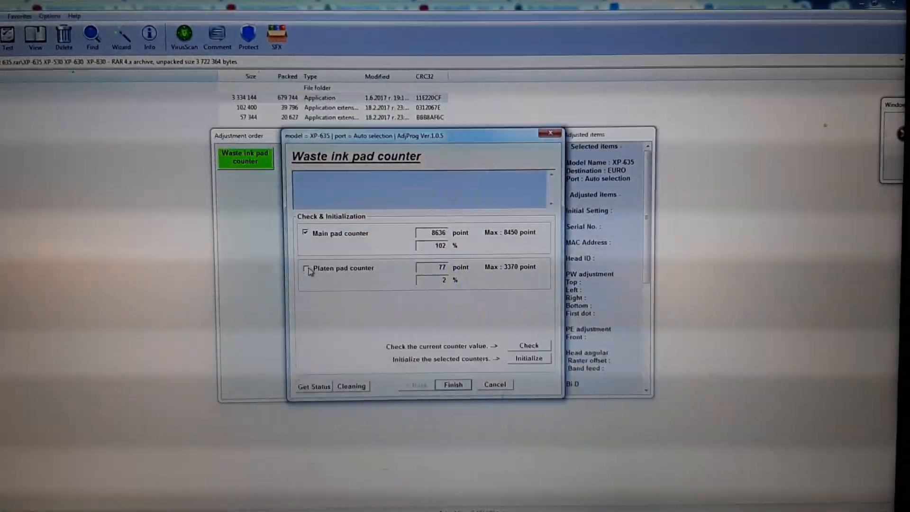
- Initialize the main and platen pad counters, confirming and acknowledging the turn-off notice
click(297, 267)
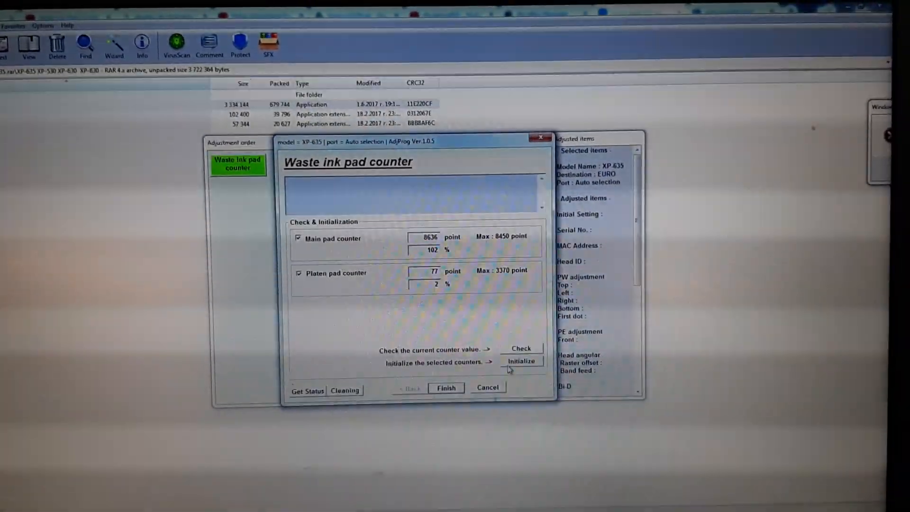
click(528, 360)
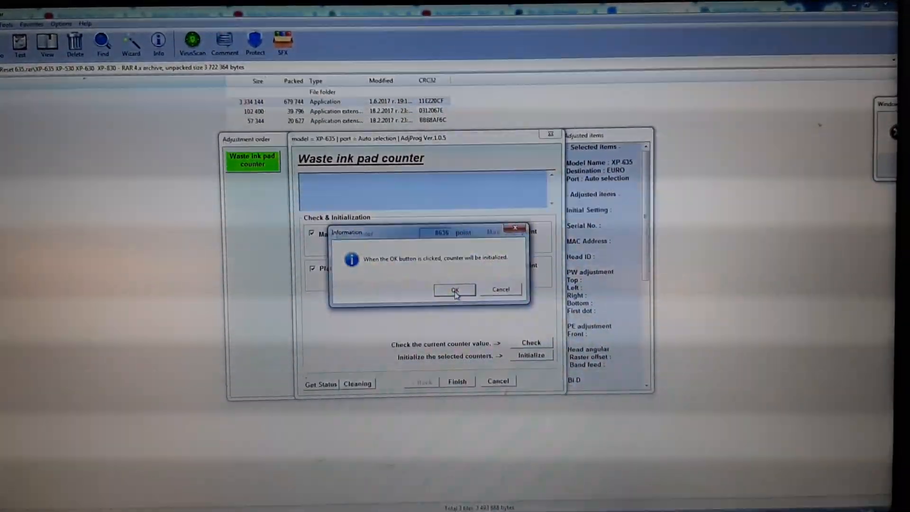
click(455, 290)
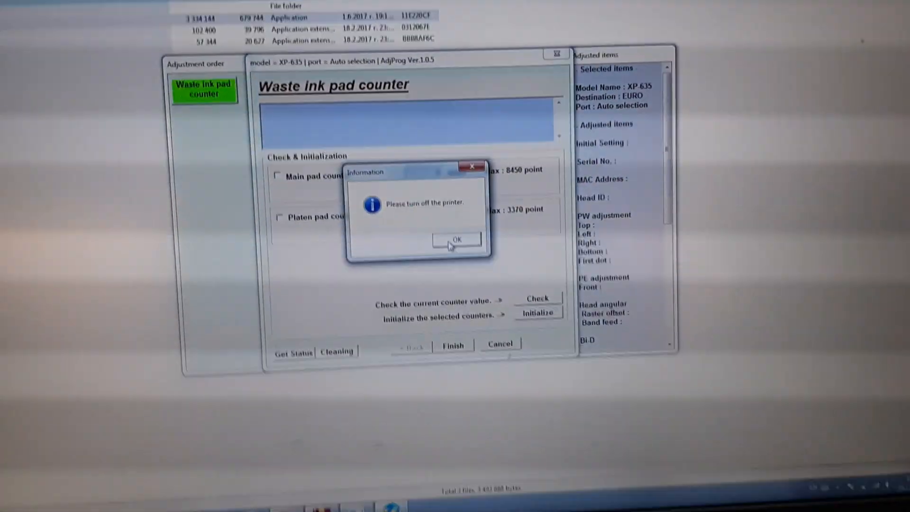
click(456, 239)
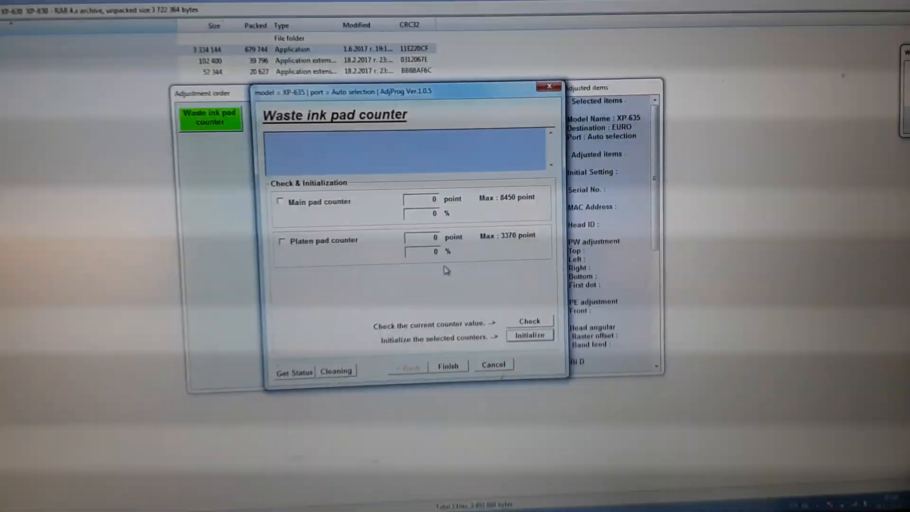